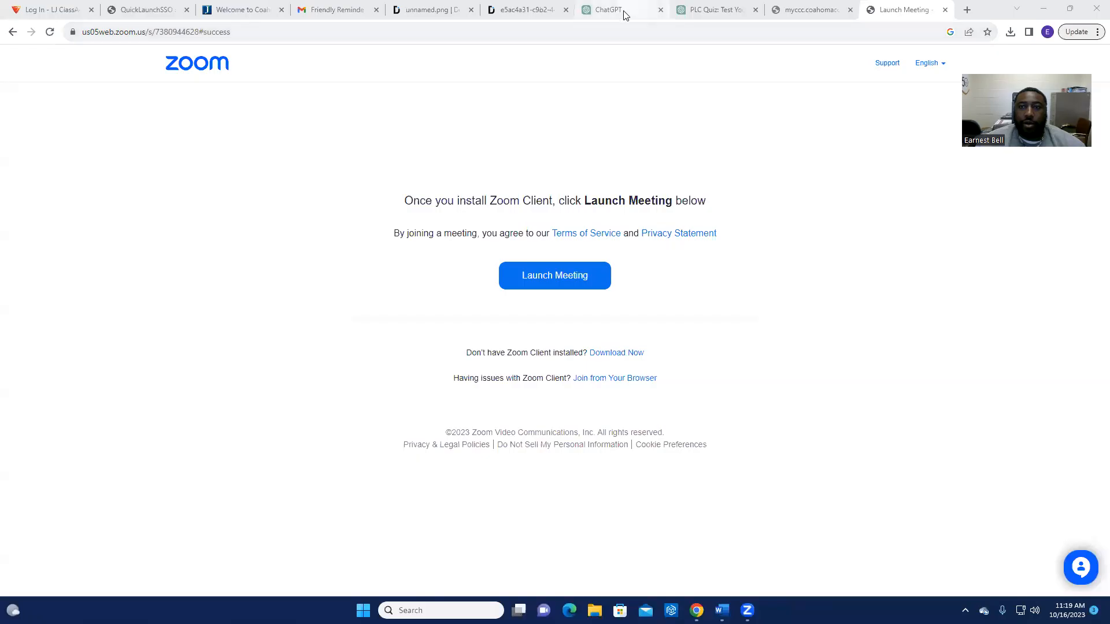
- Switch from the Zoom launch page to the ChatGPT browser tab
click(607, 10)
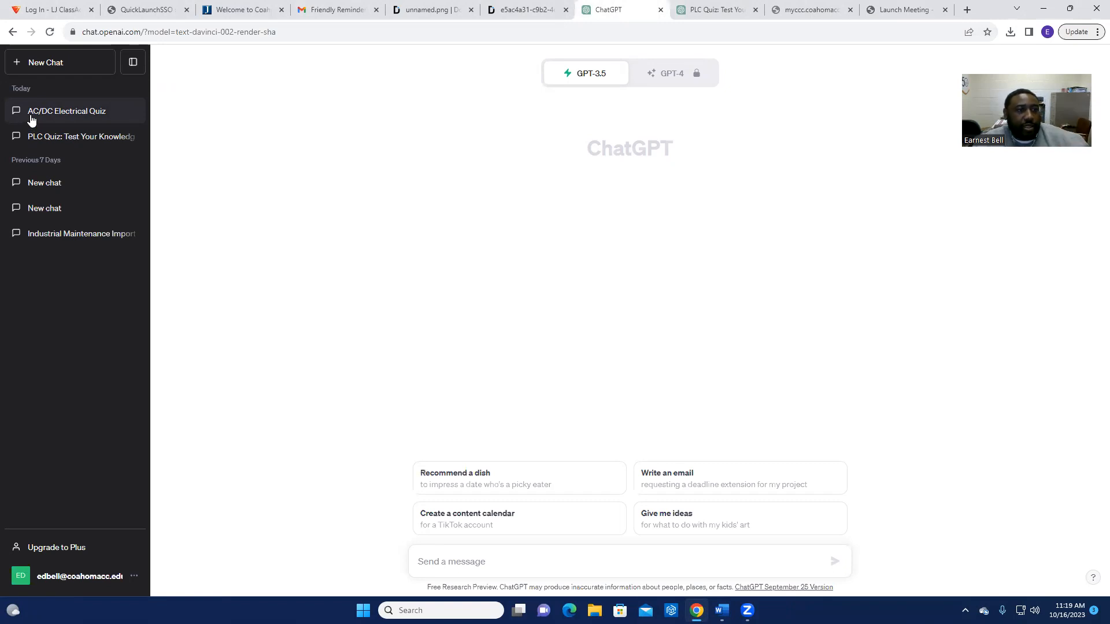
- Open the 'AC/DC Electrical Quiz' chat and read its prompt and first multiple-choice questions
click(66, 111)
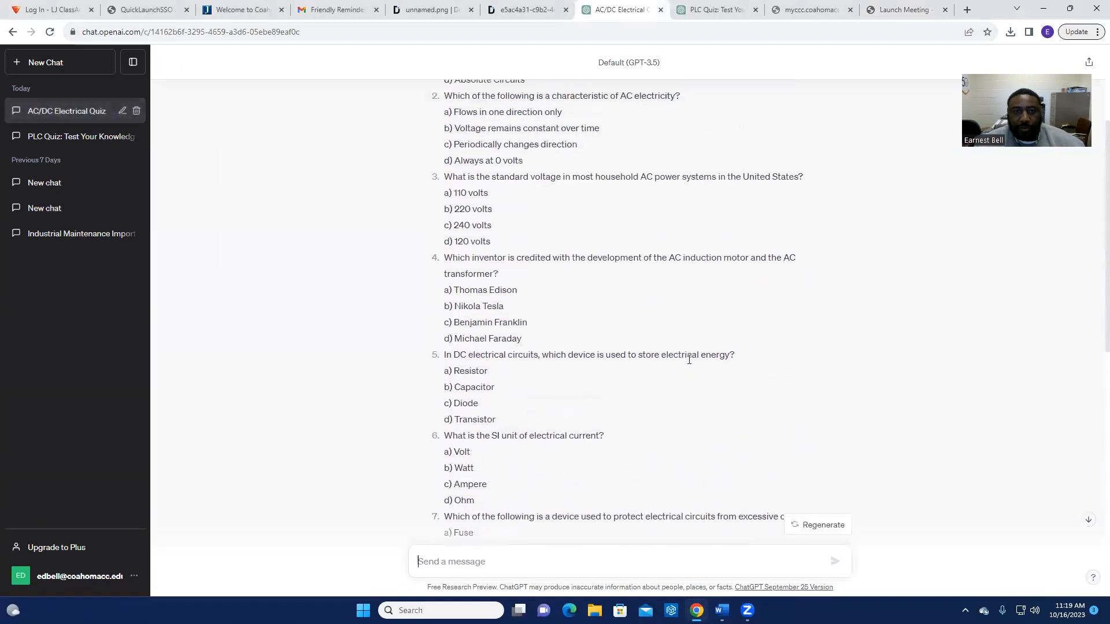
scroll(up, 3)
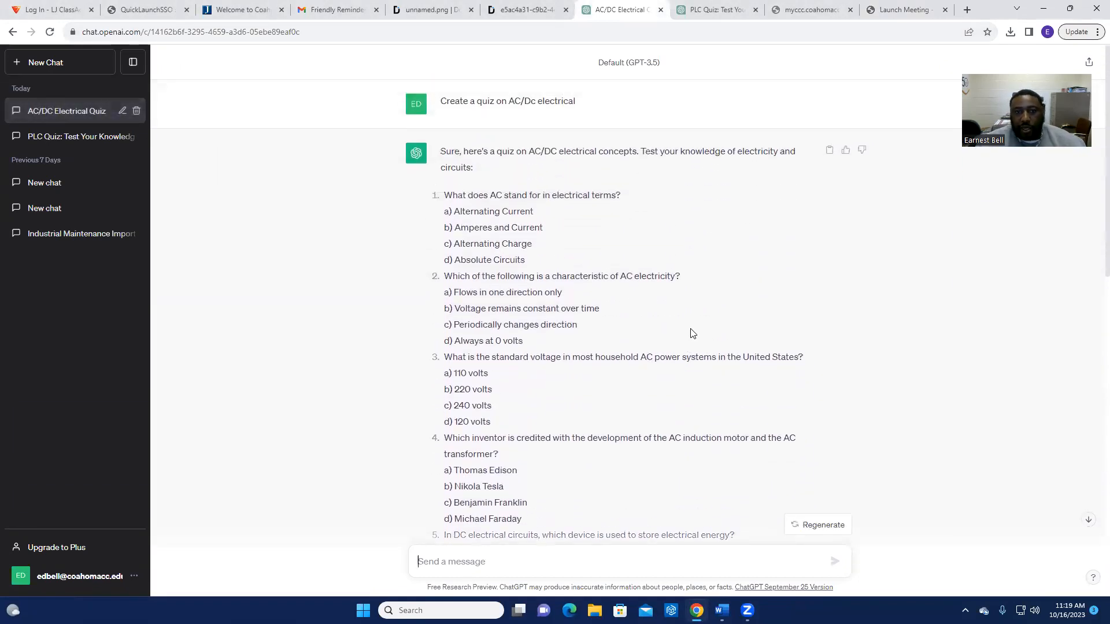
scroll(down, 3)
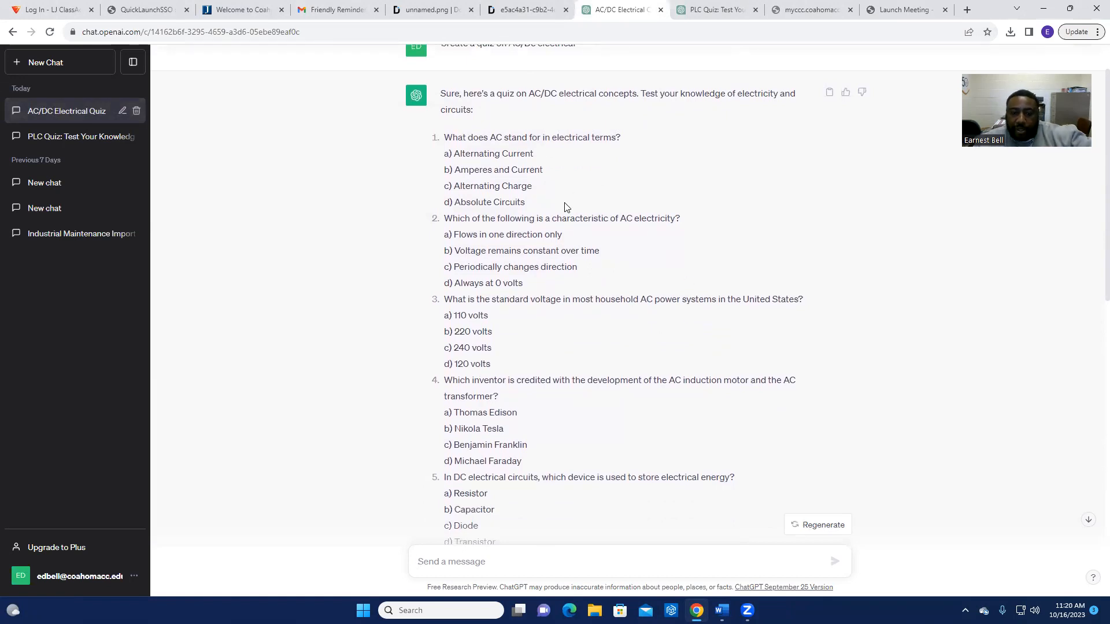
scroll(down, 3)
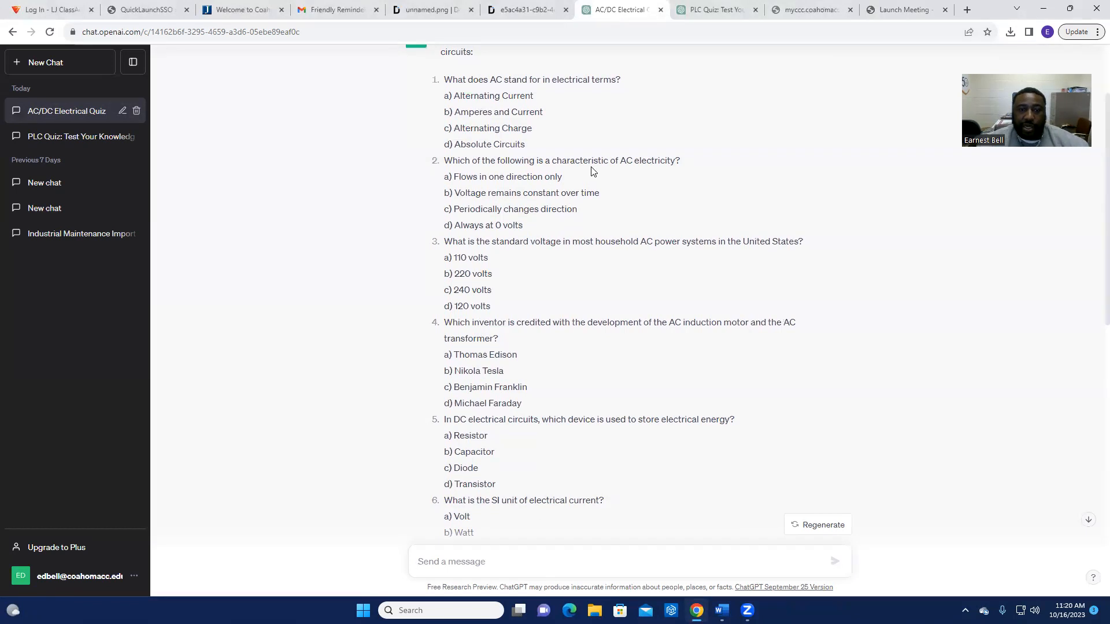
scroll(down, 3)
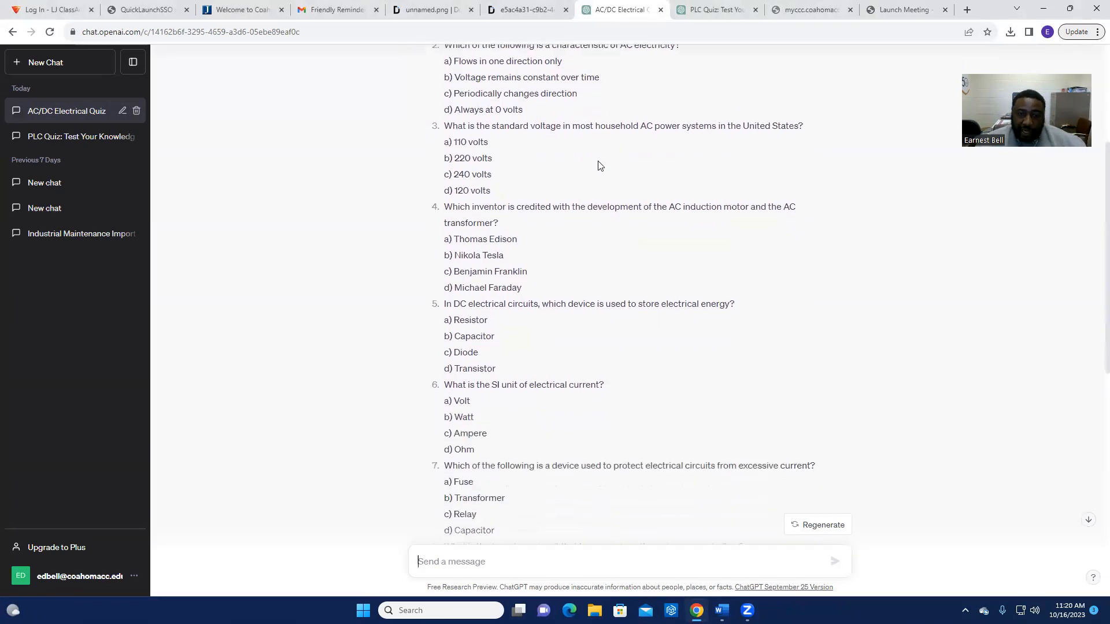
- Read the remaining AC/DC questions and answer key, then switch to the 'PLC Quiz' chat
scroll(down, 3)
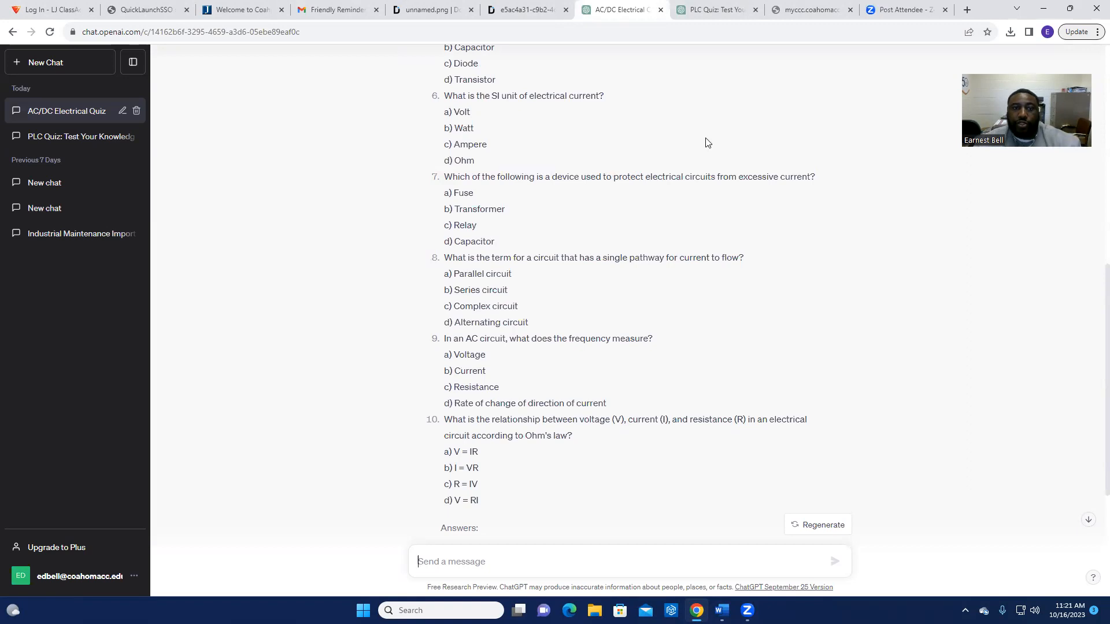
scroll(down, 3)
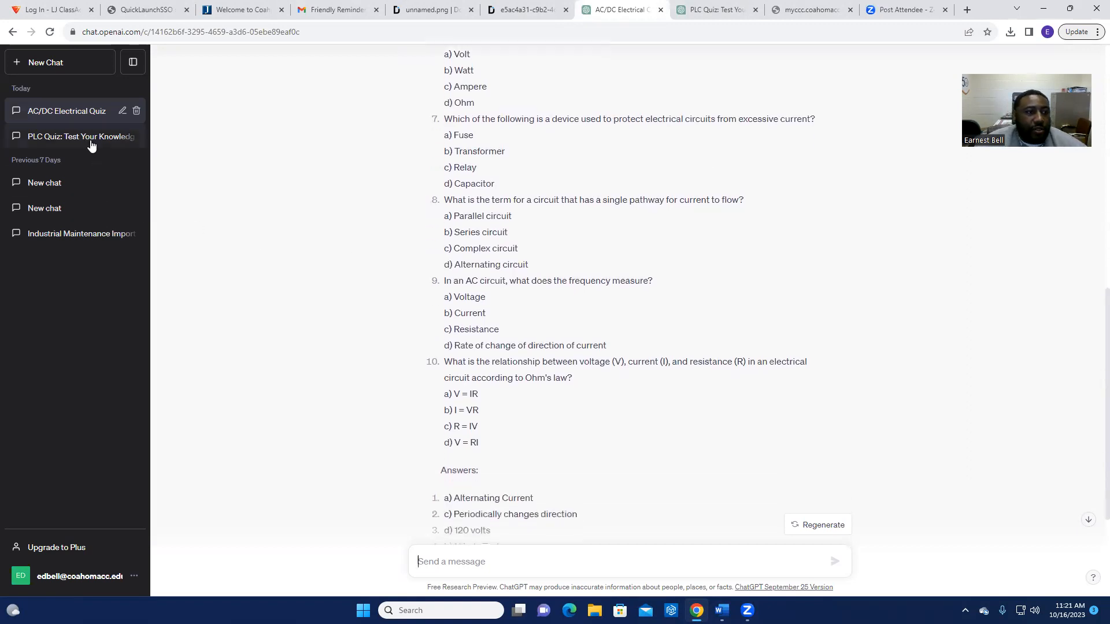
click(67, 136)
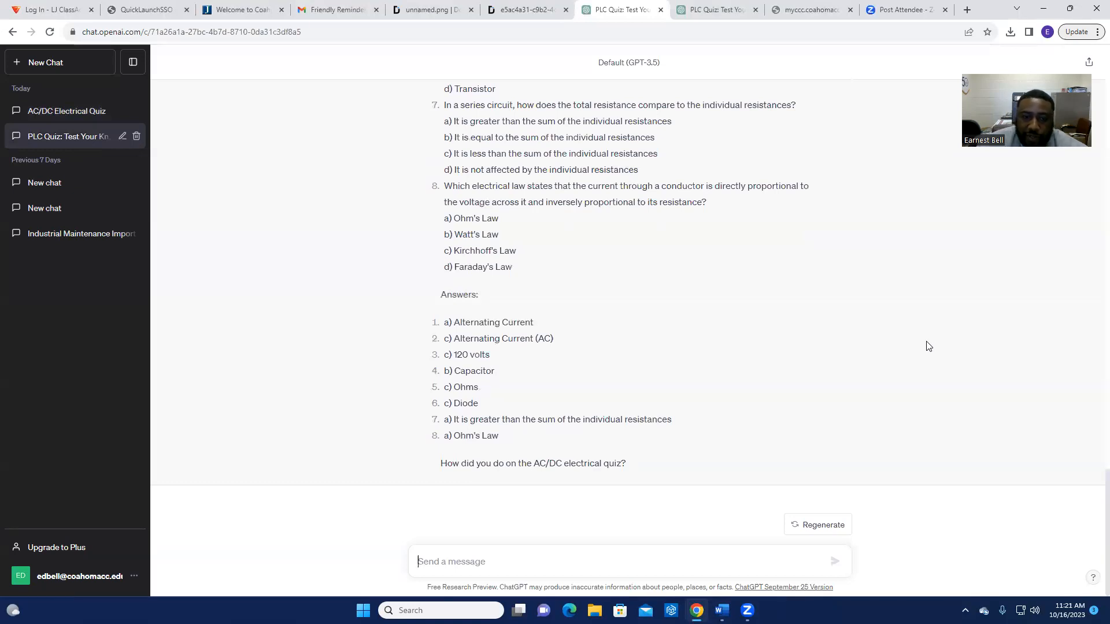
mouse_move(833, 356)
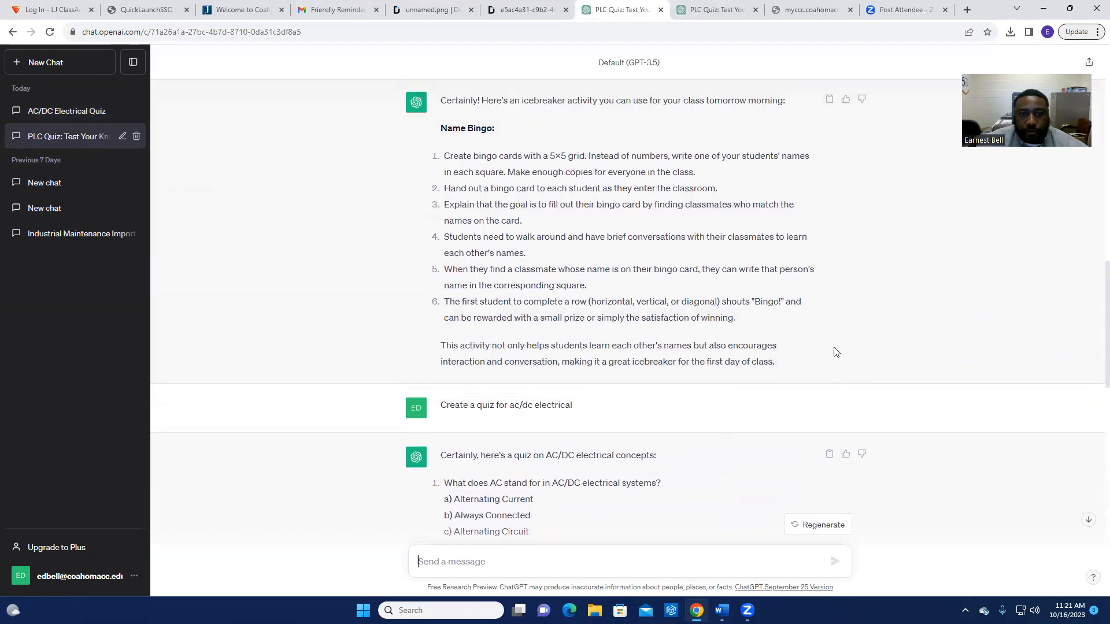
- Review the PLC quiz questions, then switch to the 'Industrial Maintenance' student-prompt chat
scroll(down, 3)
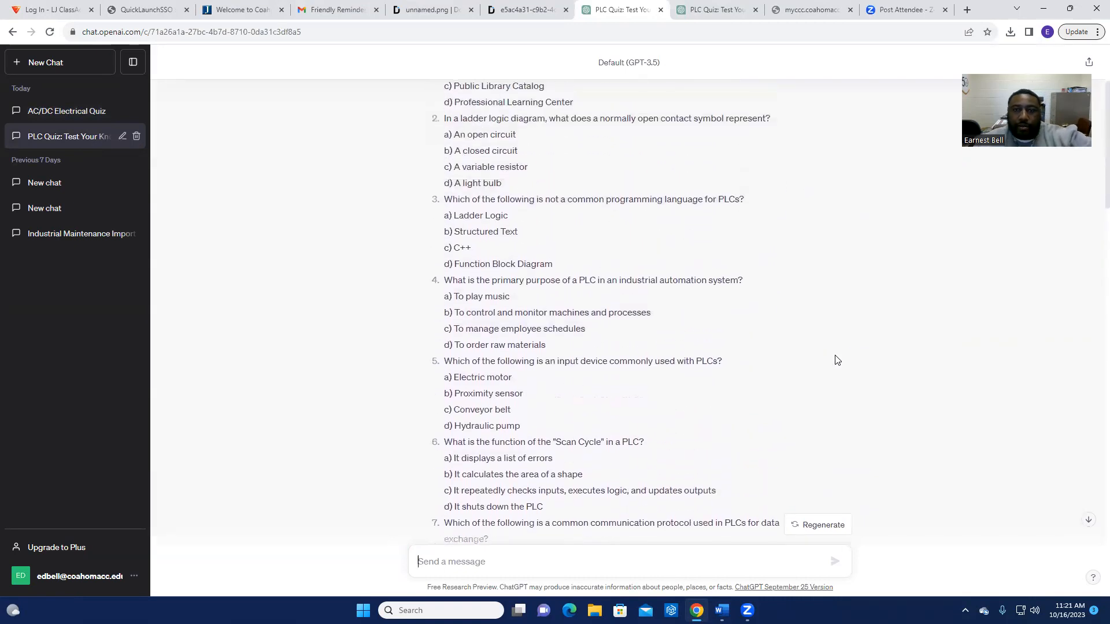
scroll(up, 3)
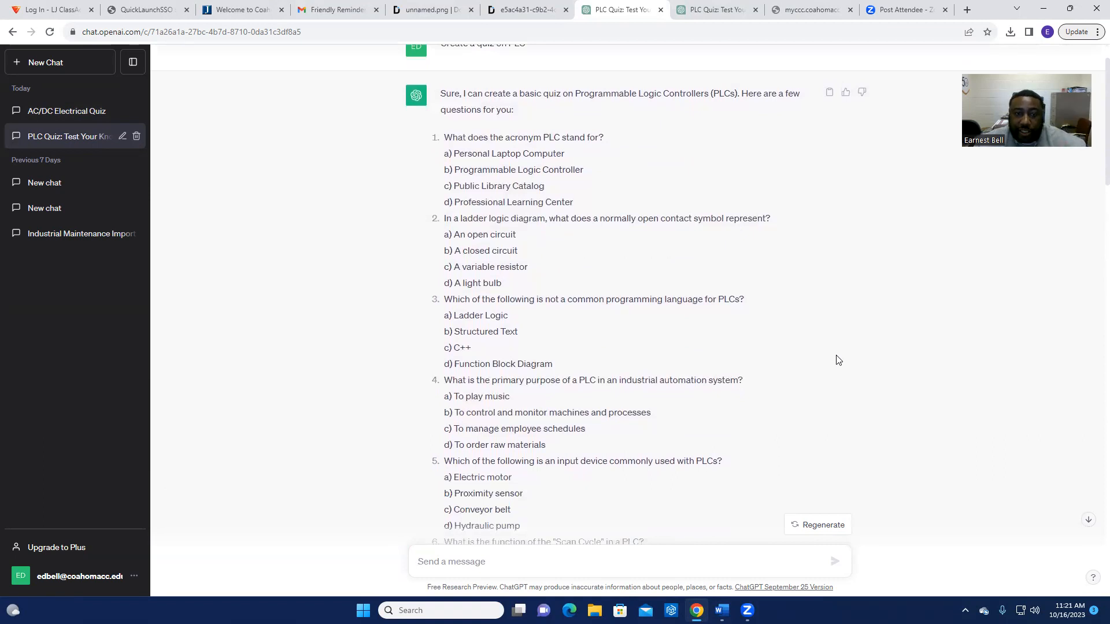
mouse_move(842, 345)
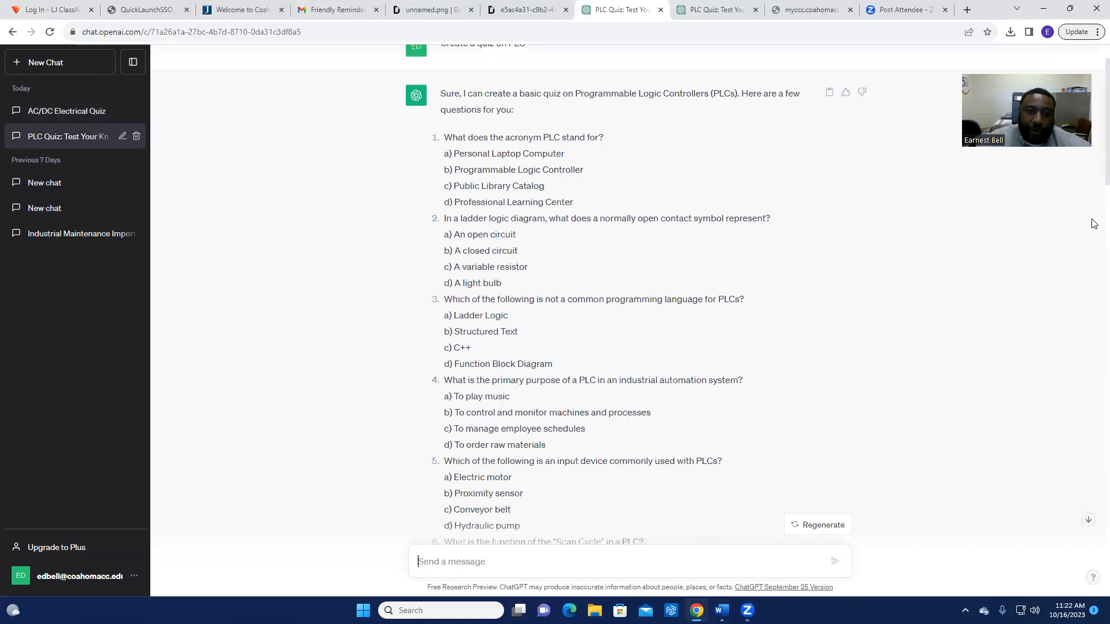
mouse_move(3, 229)
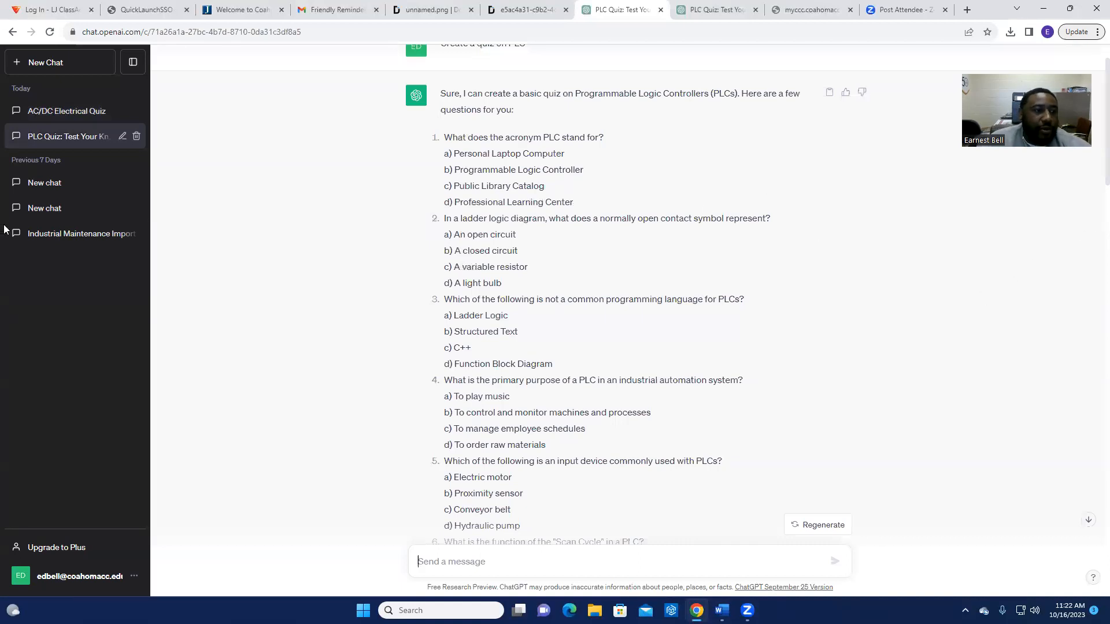
click(67, 233)
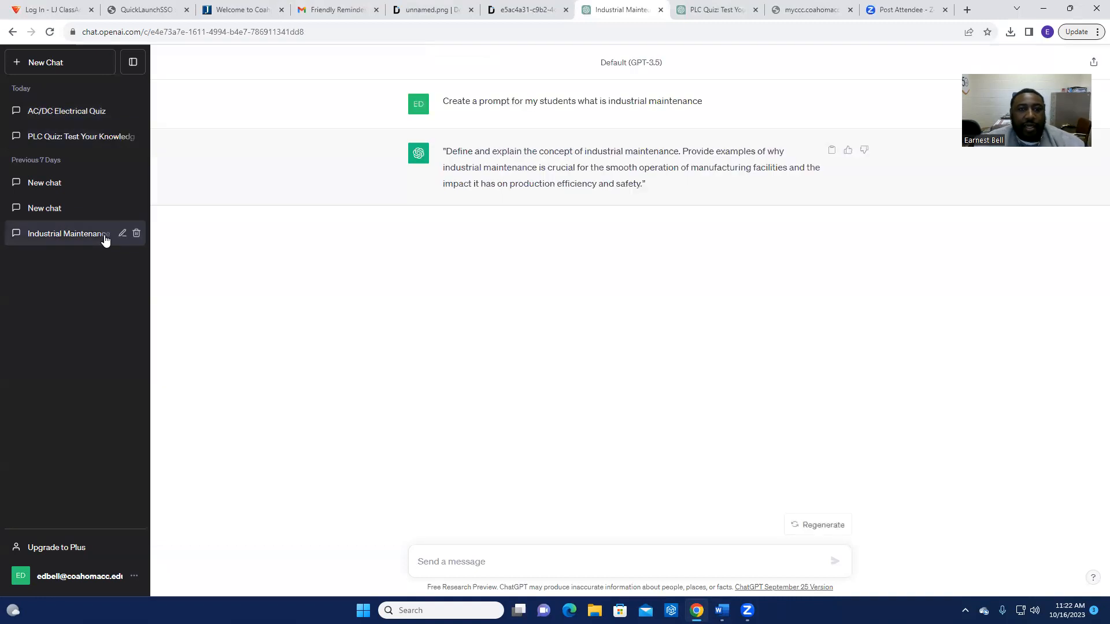